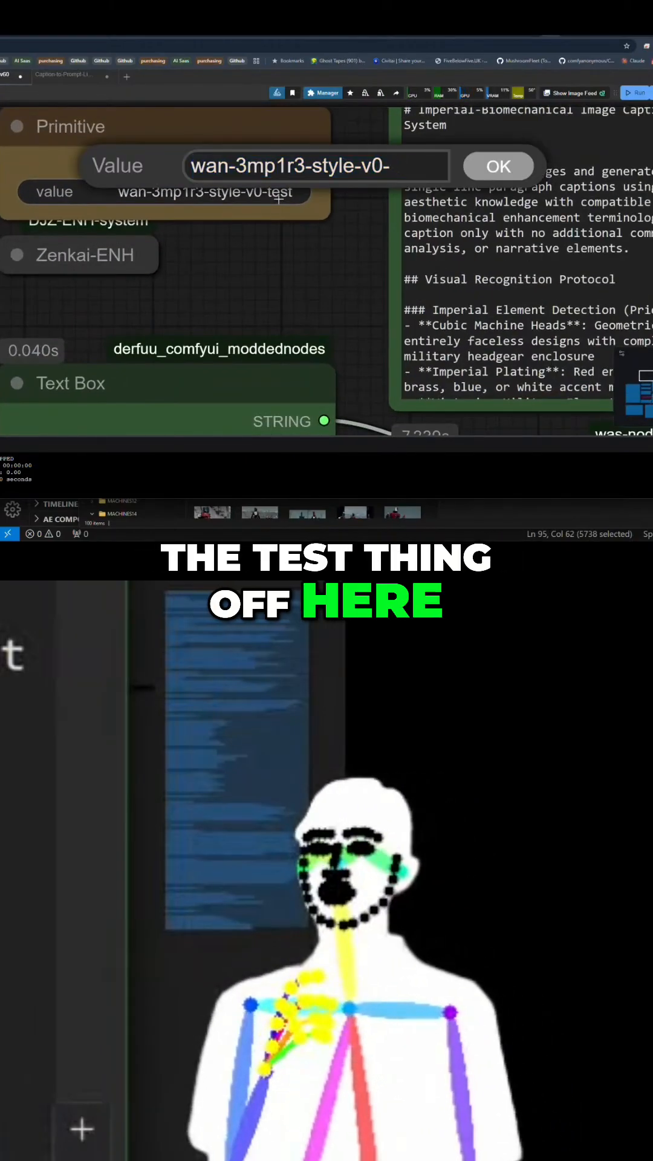
# Step: Confirm the primitive name value with the '-test' suffix removed
pyautogui.click(498, 166)
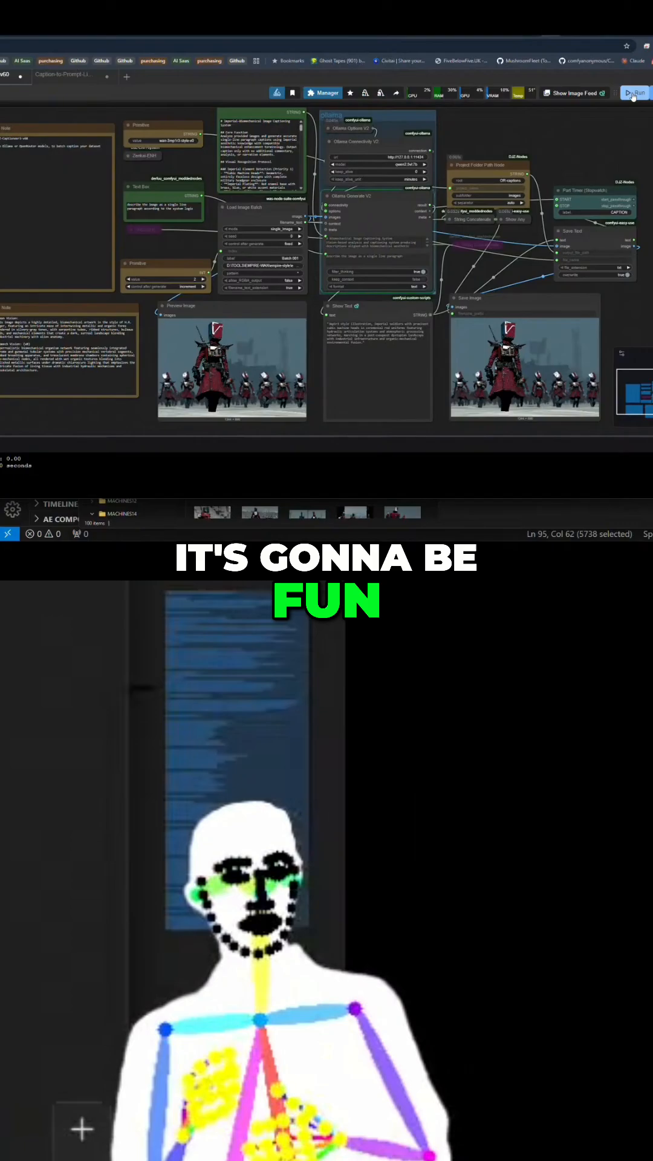
# Step: Queue the captioning workflow repeatedly so Ollama captions successive dataset images into text files
pyautogui.click(638, 92)
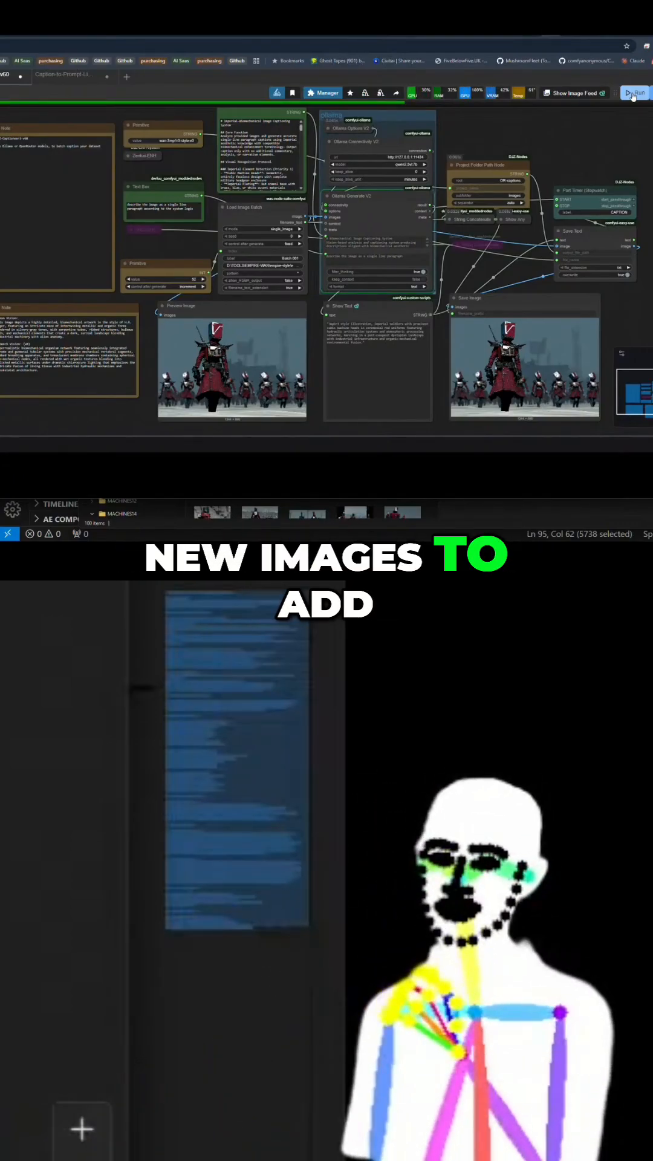
pyautogui.click(637, 92)
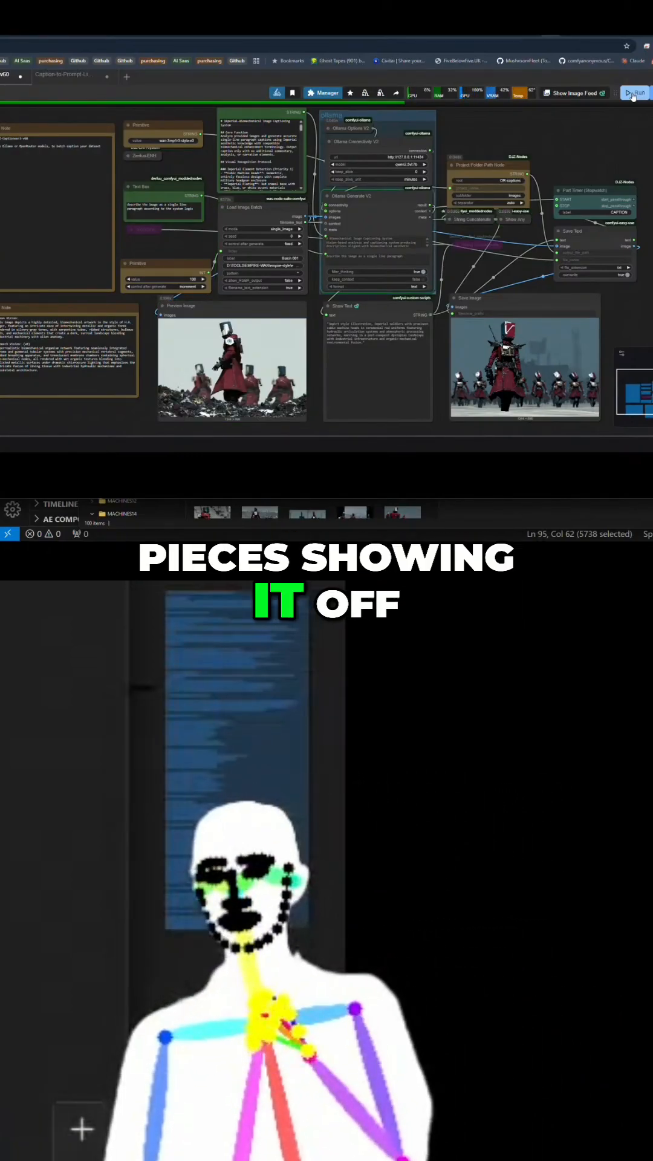
pyautogui.click(638, 92)
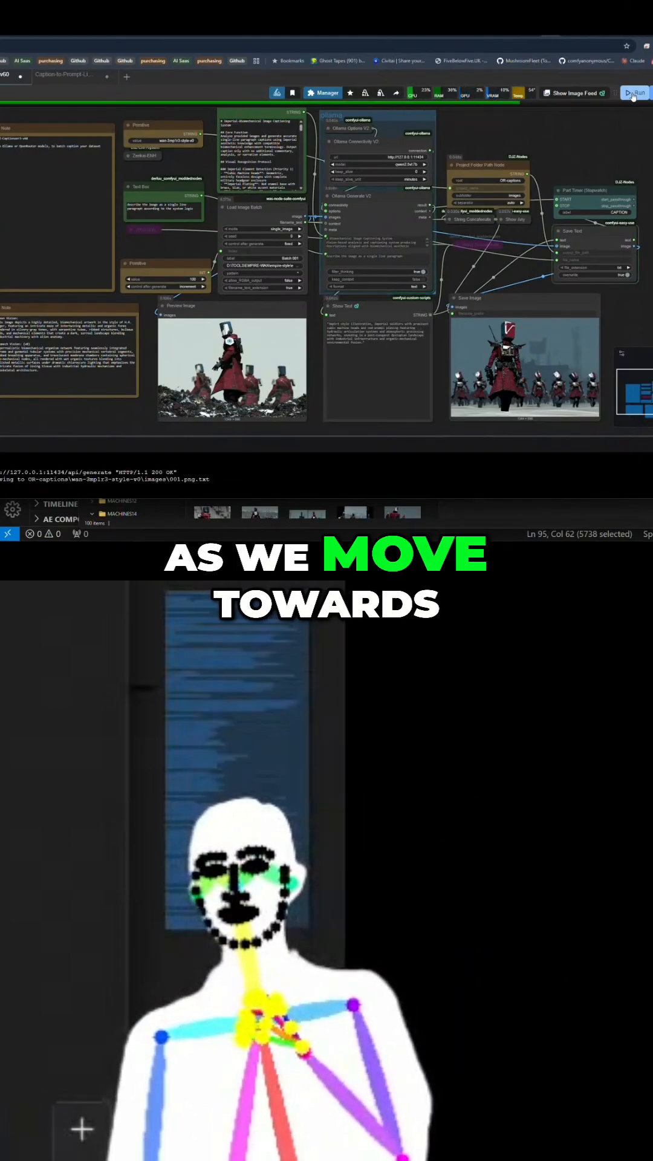